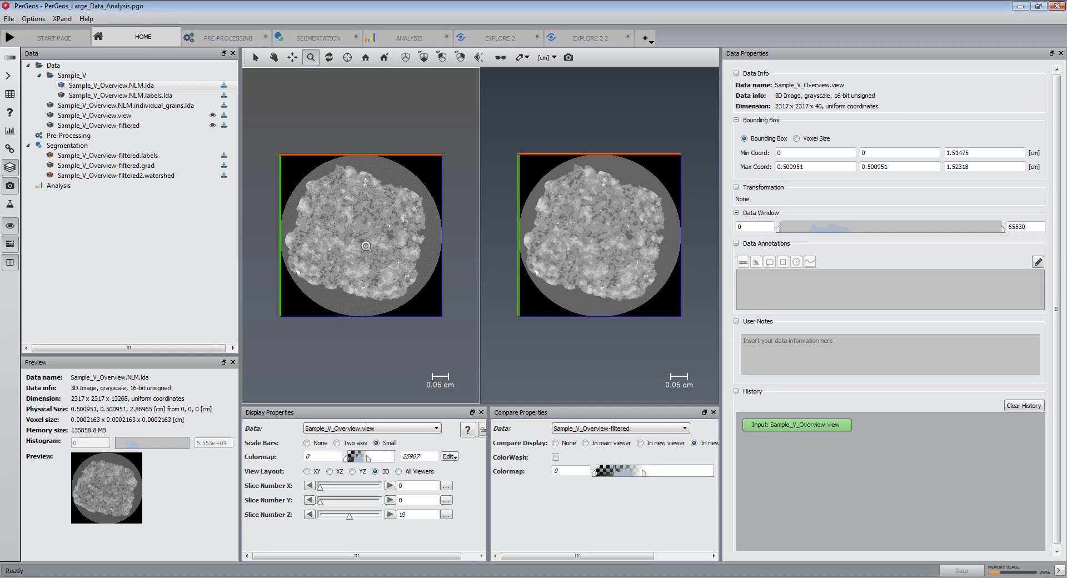
mouse_move(377, 238)
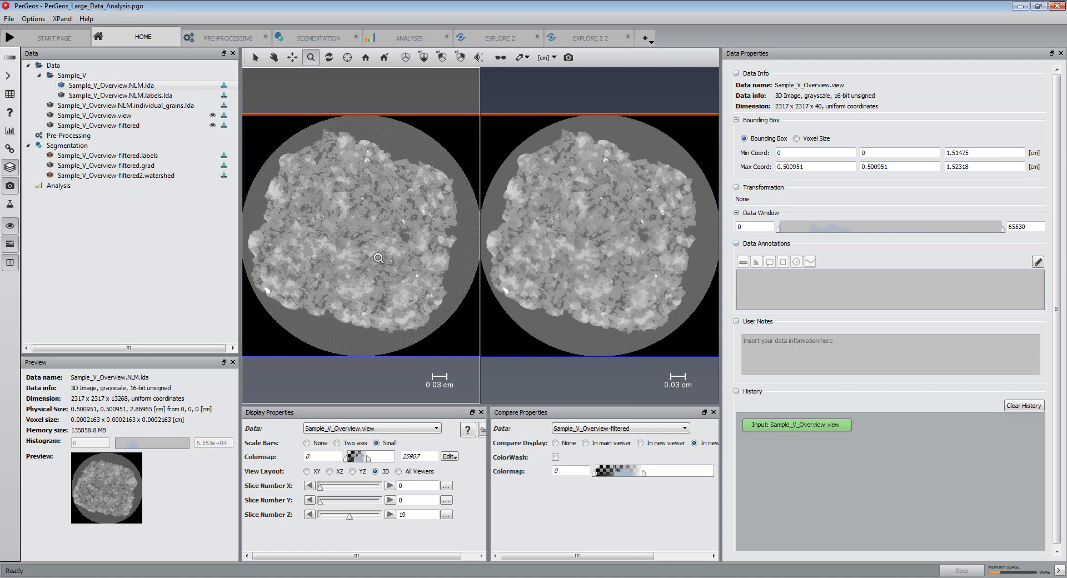
mouse_move(315, 209)
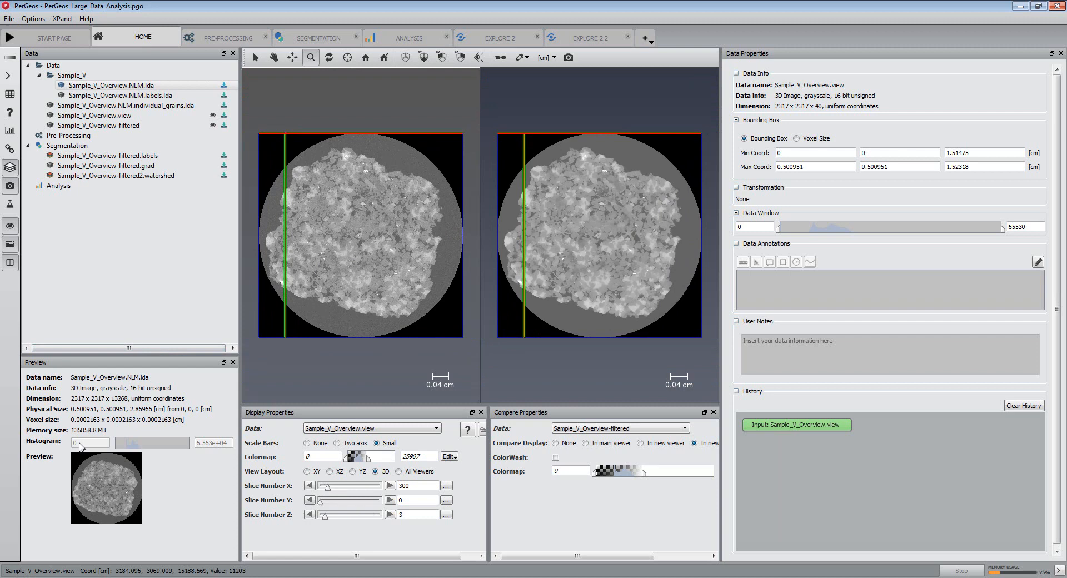
Bring up the Pre-Processing workspace showing the full Sample_V_Overview.NLM volume
left_click(227, 37)
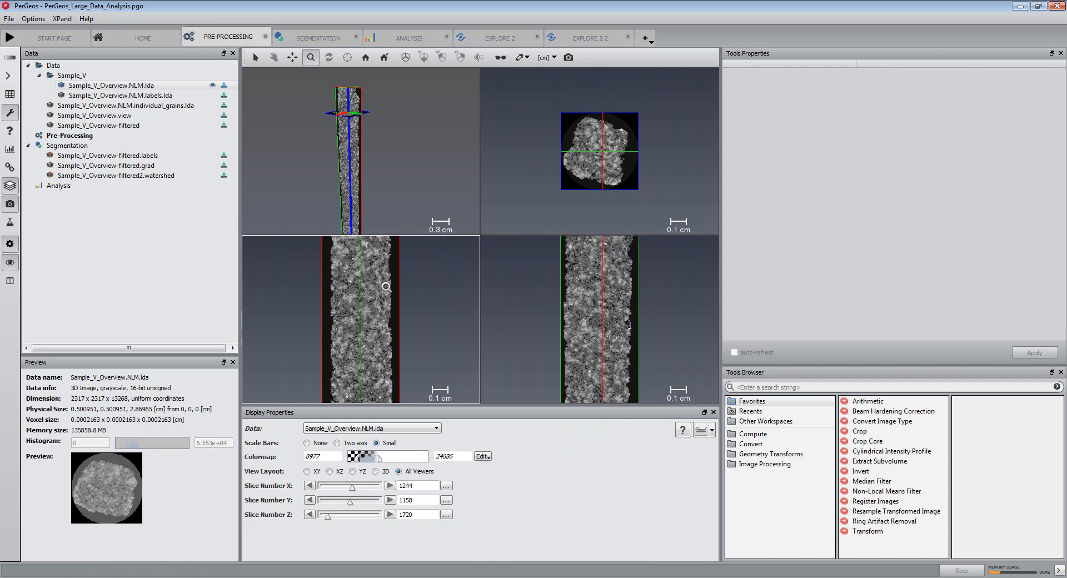
mouse_move(331, 309)
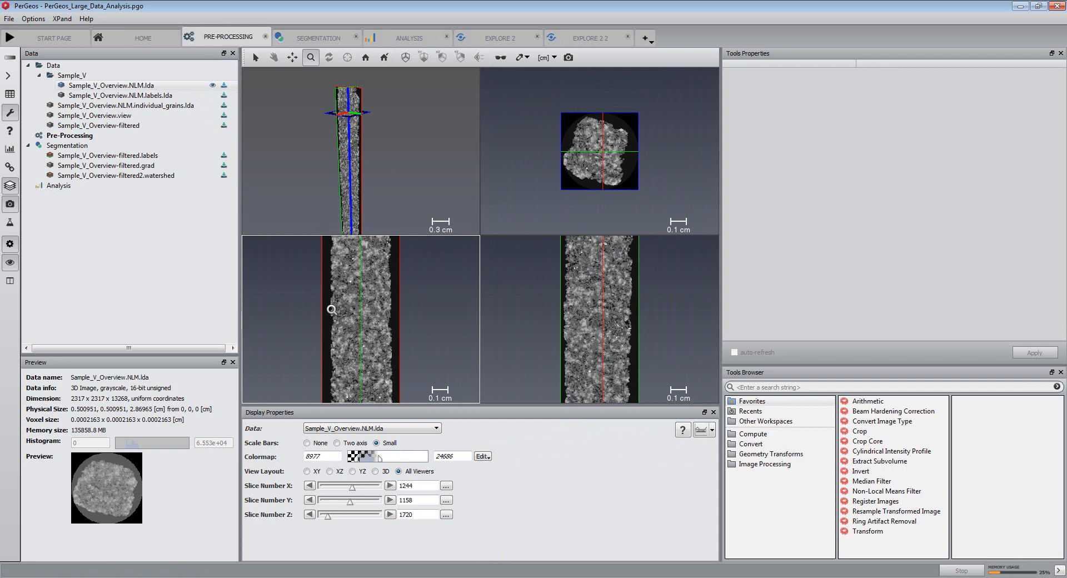
Show the Explore workspace holding Recipe by Slab – GrayScale with slab width 1024
left_click(589, 37)
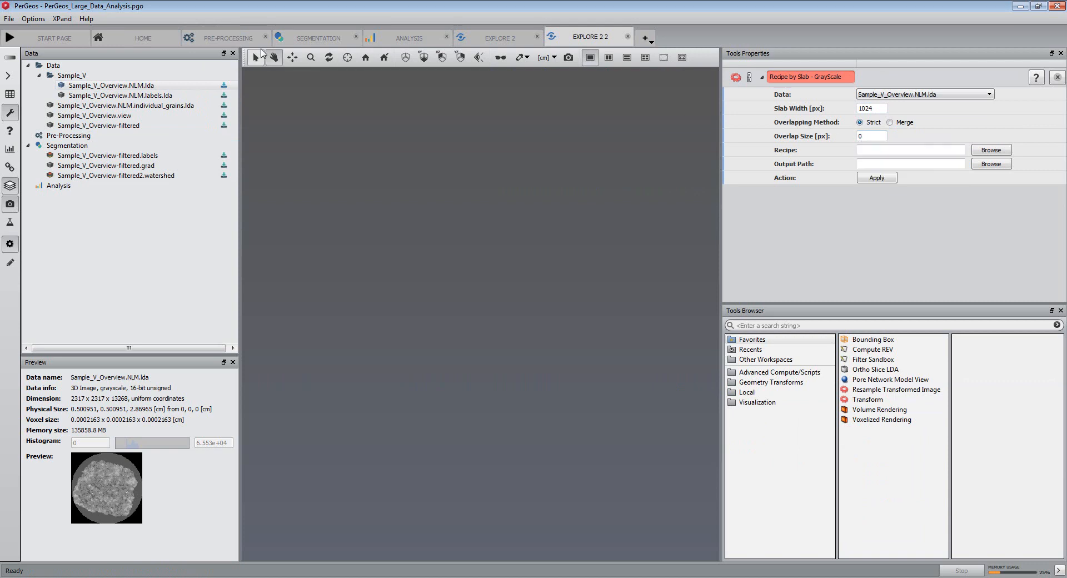
Return to the Home workspace with Sample_V_Overview-filtered as active data
left_click(142, 38)
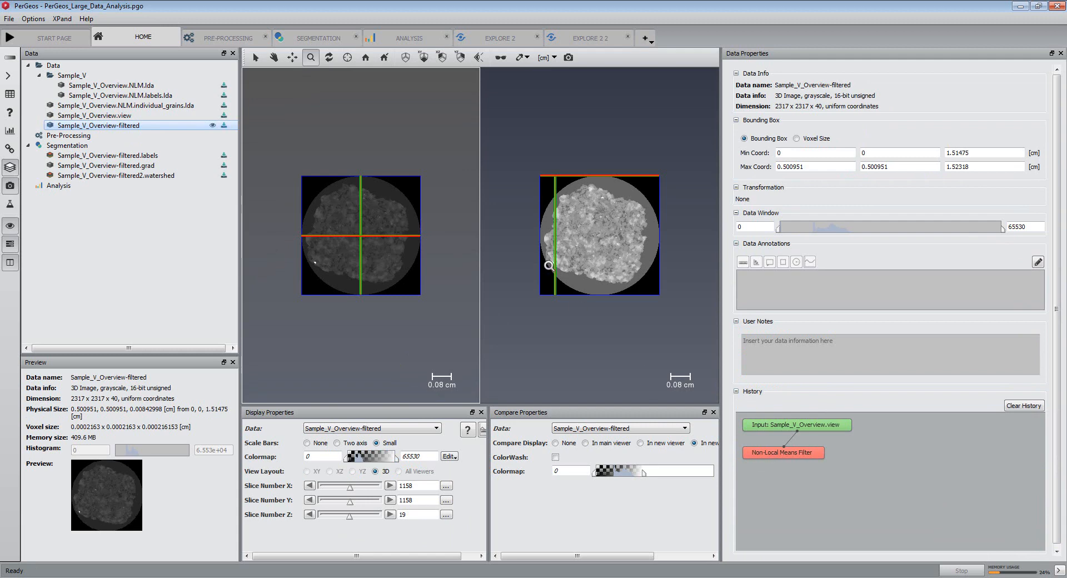
Show the Non-Local Means Filter recipe of the filtered overview, then the Segmentation workspace
left_click(77, 556)
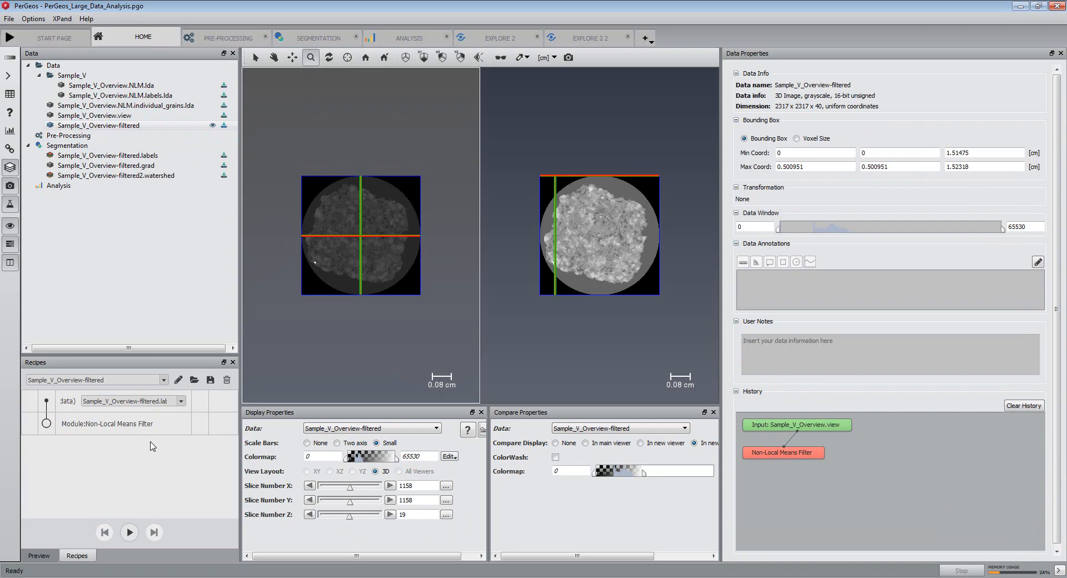
left_click(318, 37)
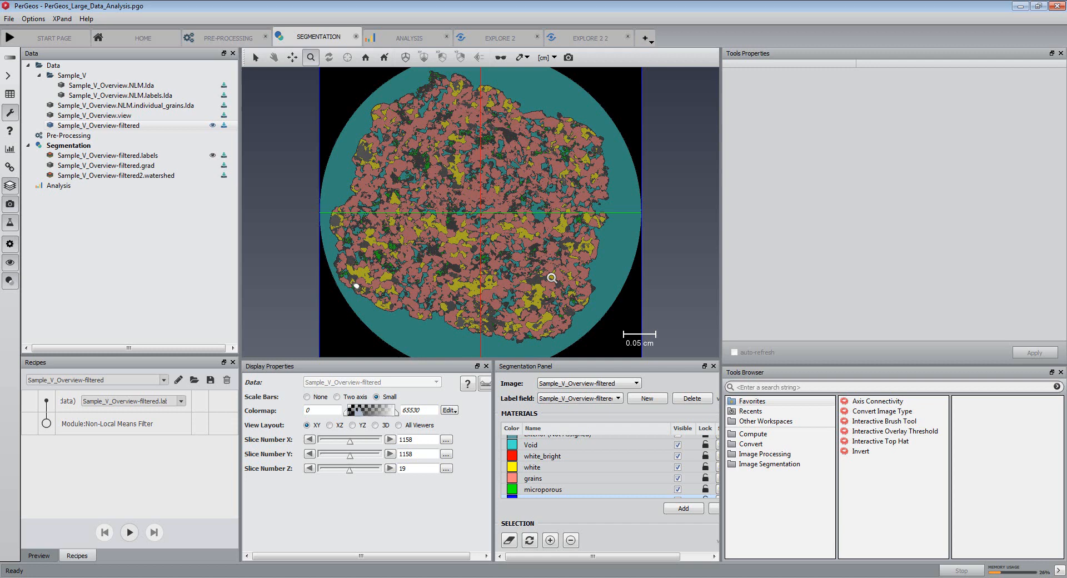
mouse_move(604, 398)
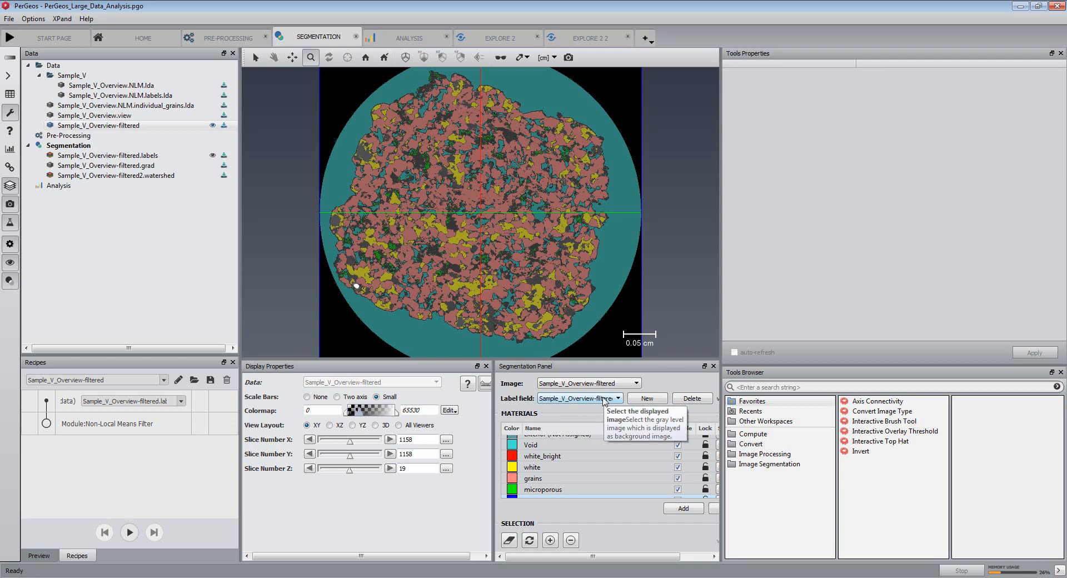
Switch the Segmentation Panel's label field to Sample_V_Overview-filtered2.watershed
left_click(616, 398)
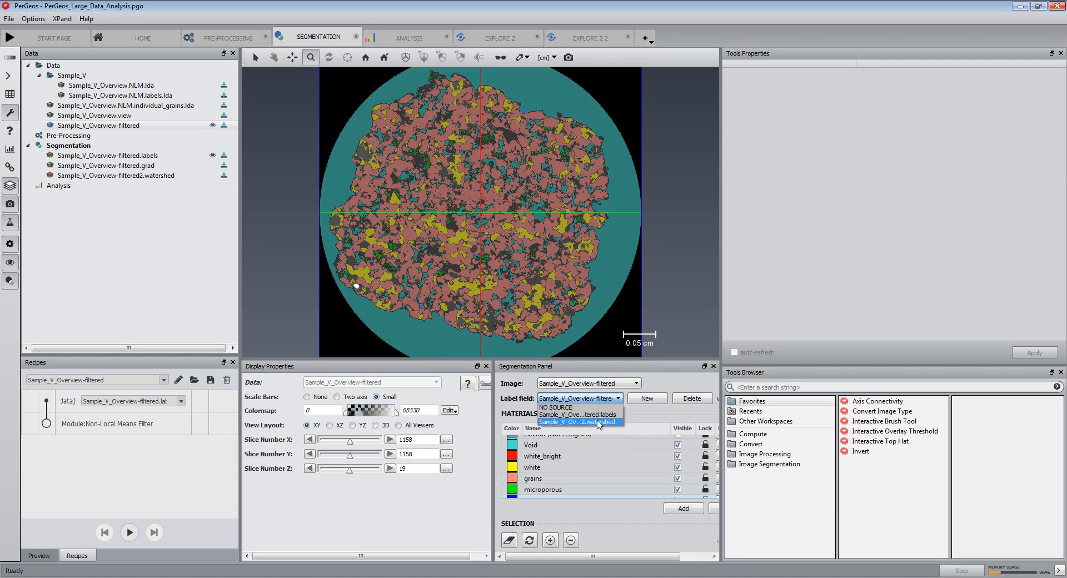
left_click(577, 421)
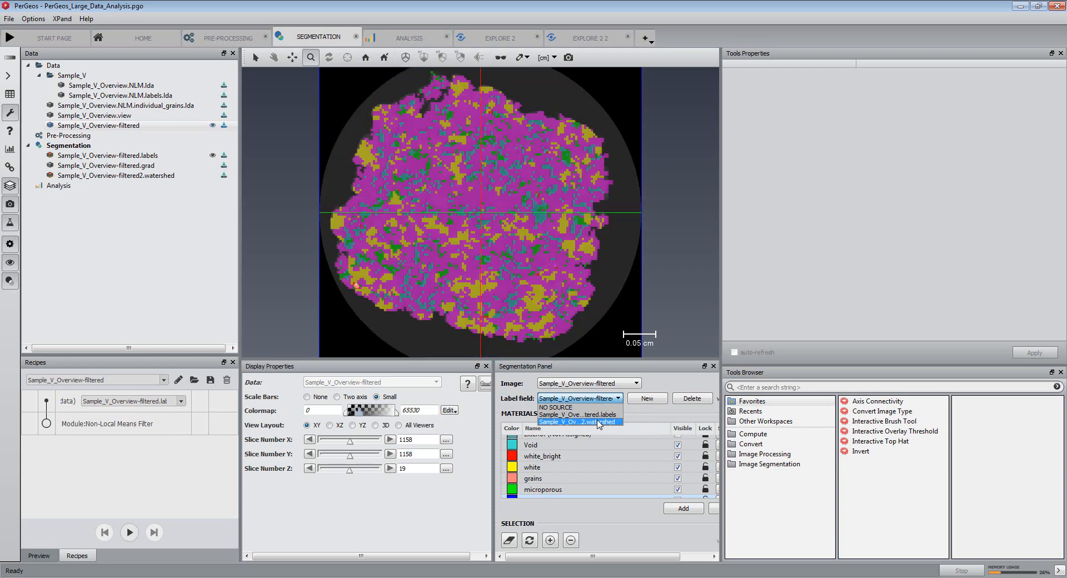
left_click(577, 421)
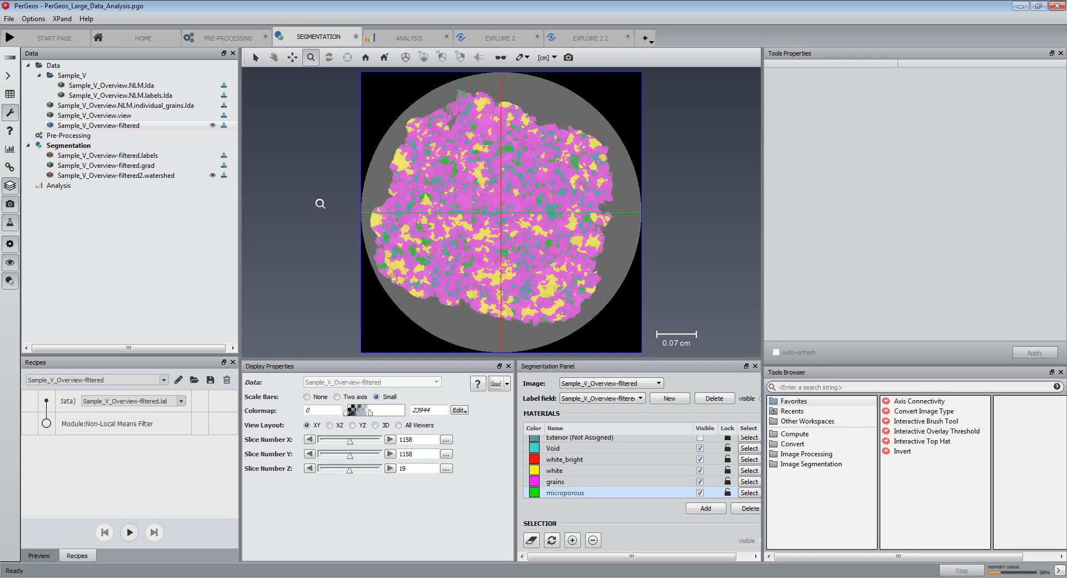
Create a recipe from the watershed label field for label-field slab processing
right_click(119, 175)
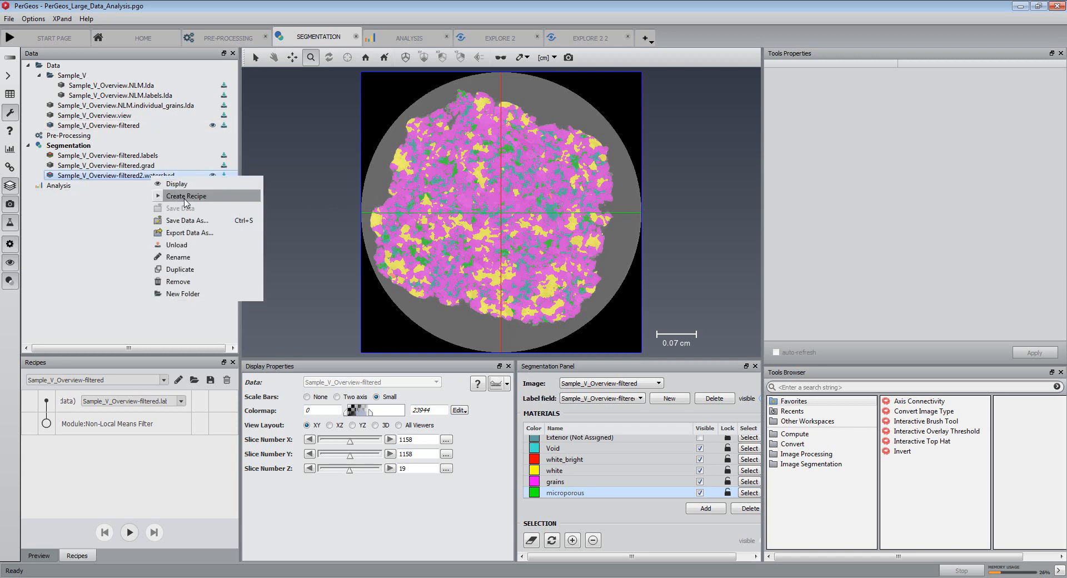
left_click(186, 196)
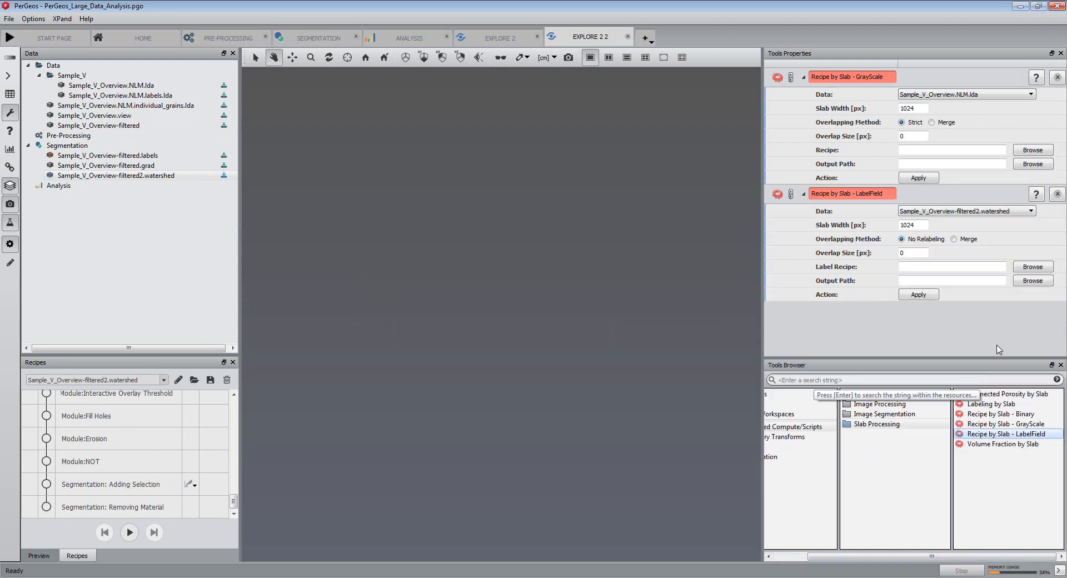
Set Recipe by Slab – LabelField to Merge with a 50 px overlap, then move to Analysis
left_click(954, 239)
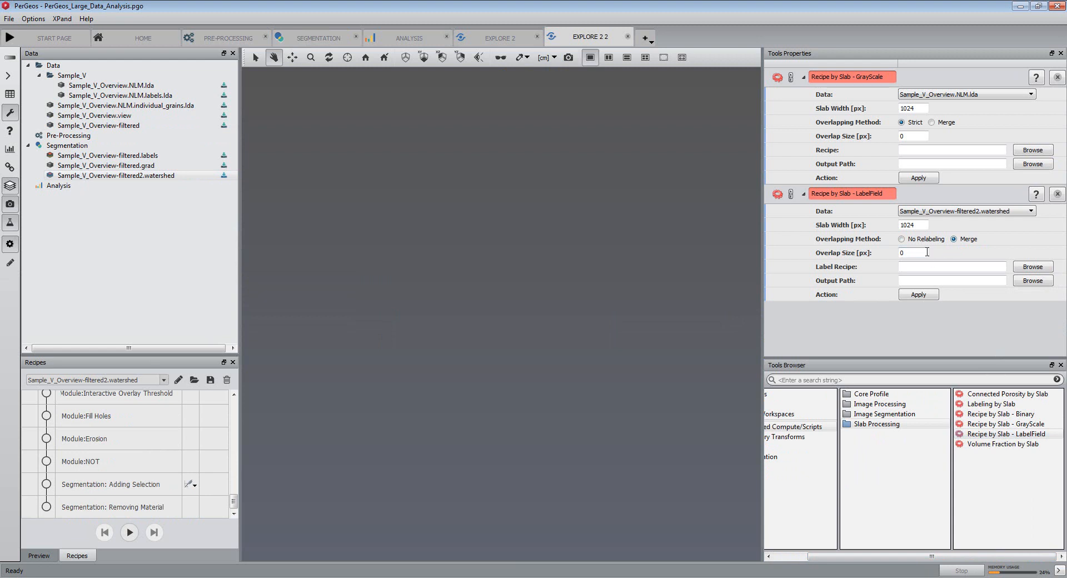
type("50")
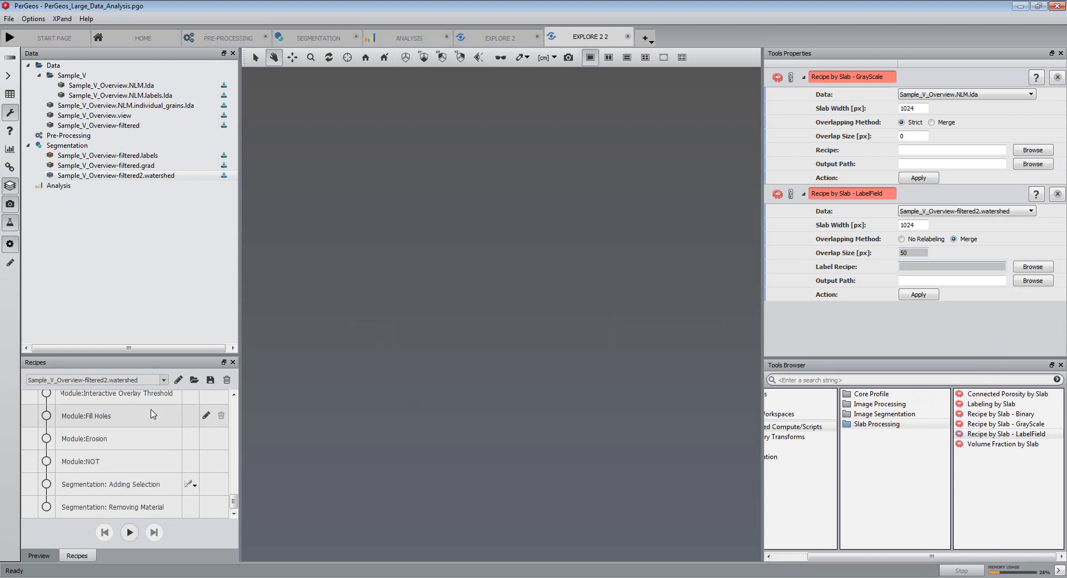
left_click(951, 266)
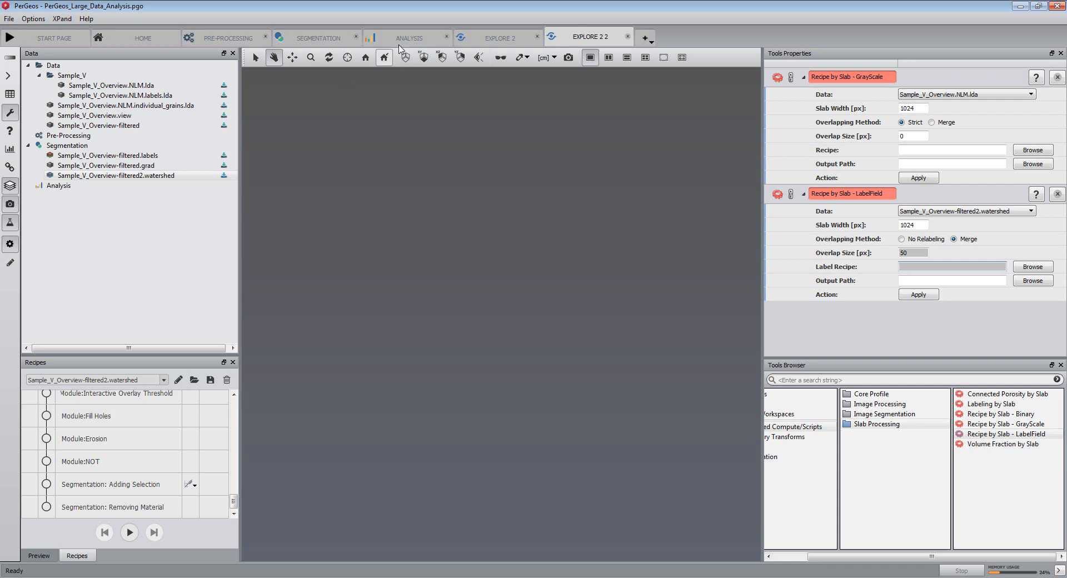
left_click(410, 38)
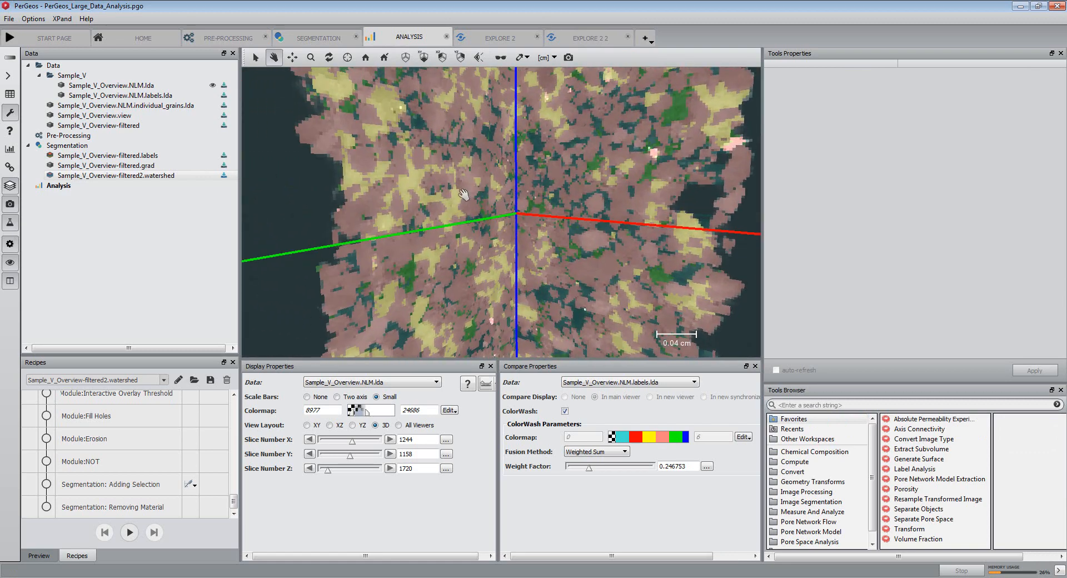
Set the ColorWash weight factor near 0.44, then display the individual_grains volume
left_click(38, 556)
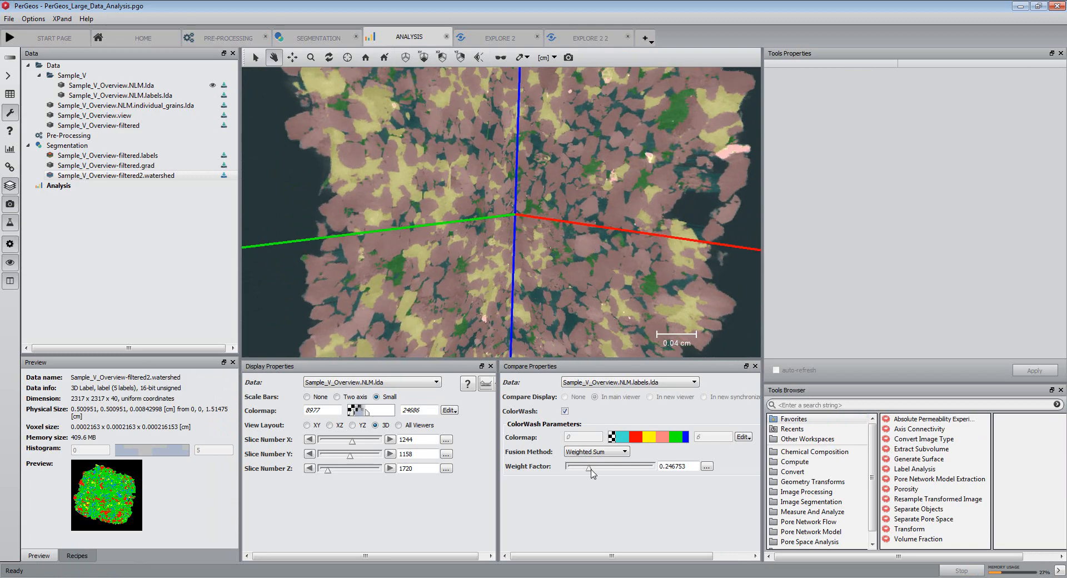
left_click_drag(591, 467, 582, 467)
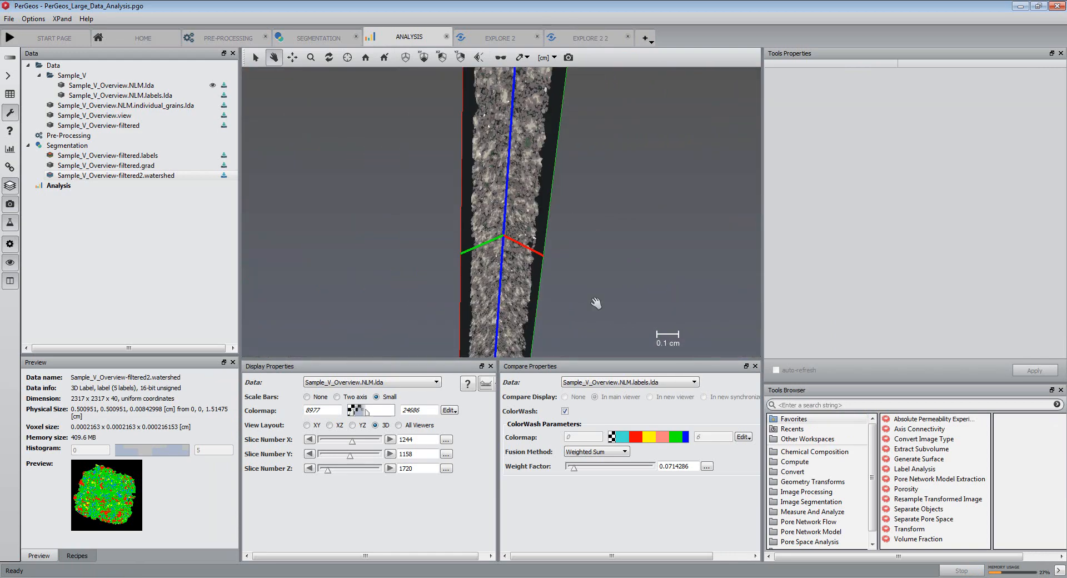
left_click_drag(636, 467, 572, 467)
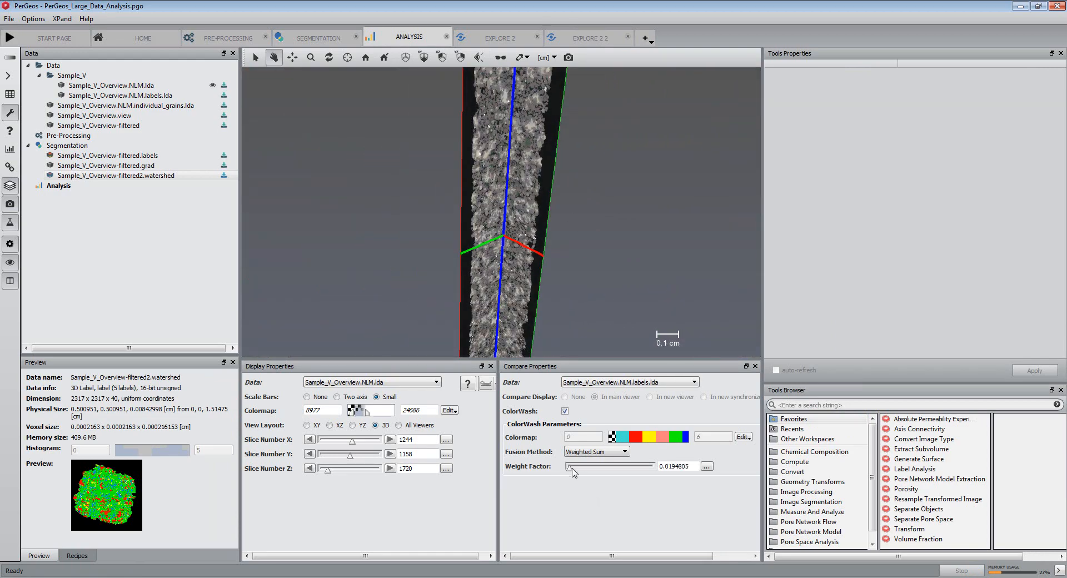
left_click_drag(568, 467, 605, 467)
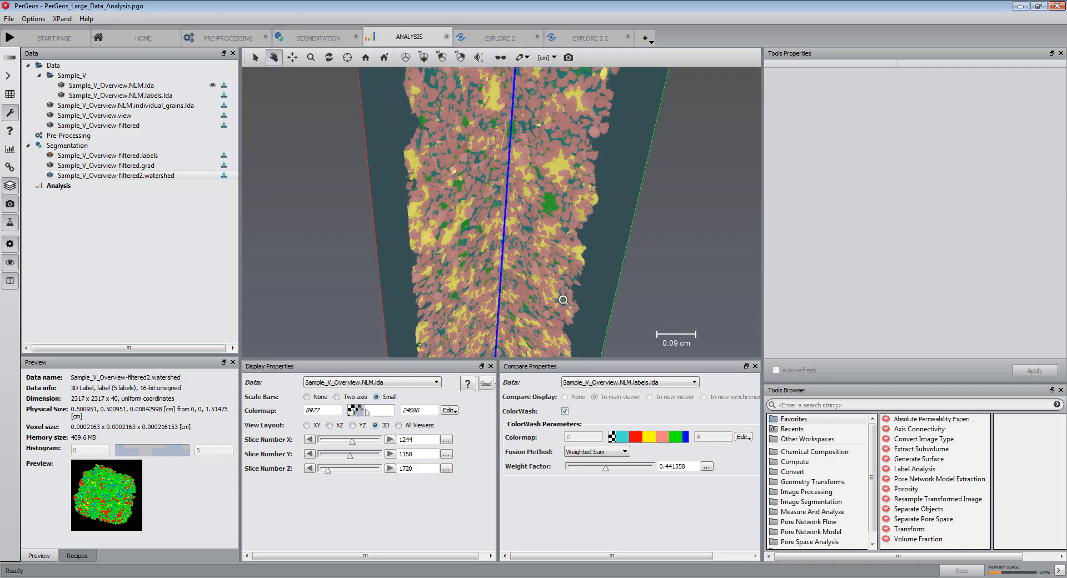
left_click_drag(565, 299, 484, 272)
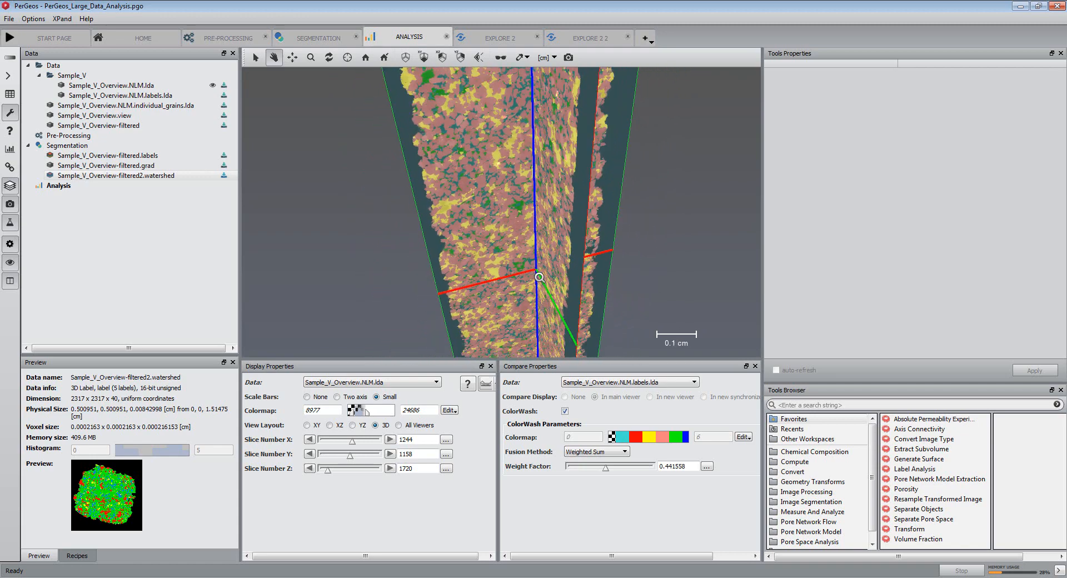
left_click(125, 104)
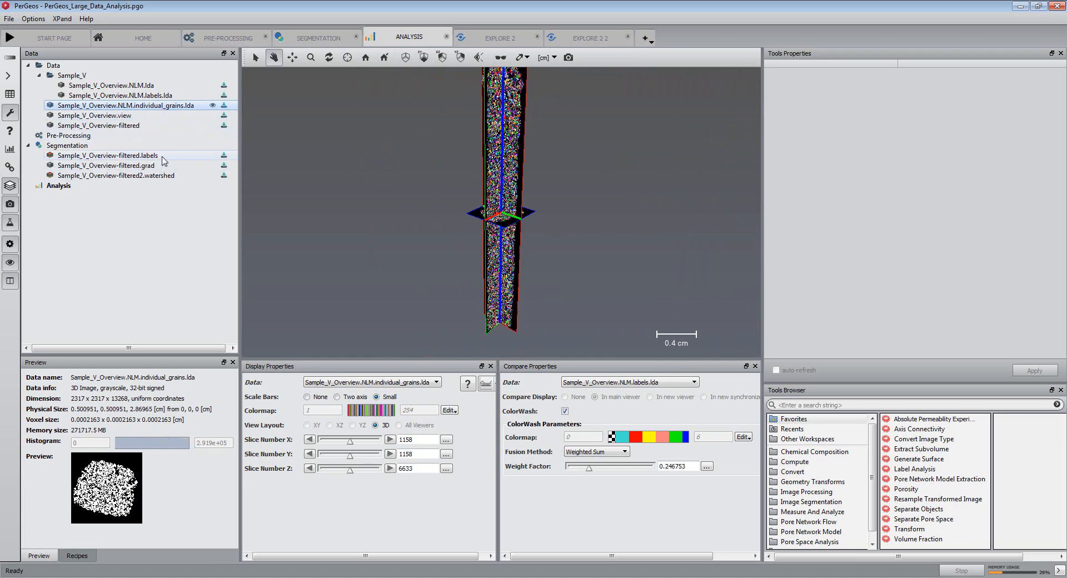
mouse_move(550, 171)
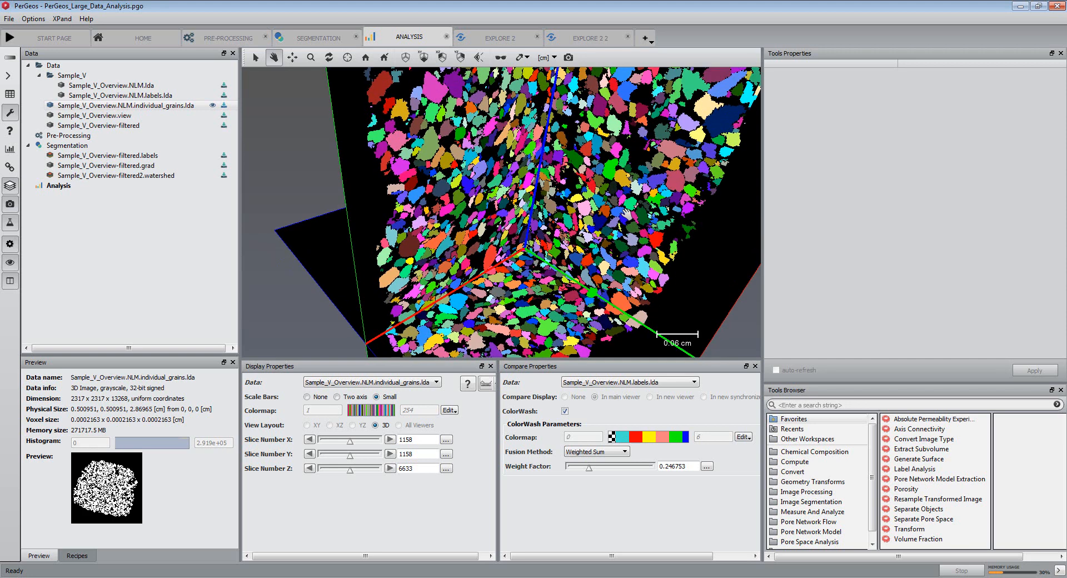
Show the Explore workspace volume-rendering individual_grains with a multicolour colormap
left_click(498, 36)
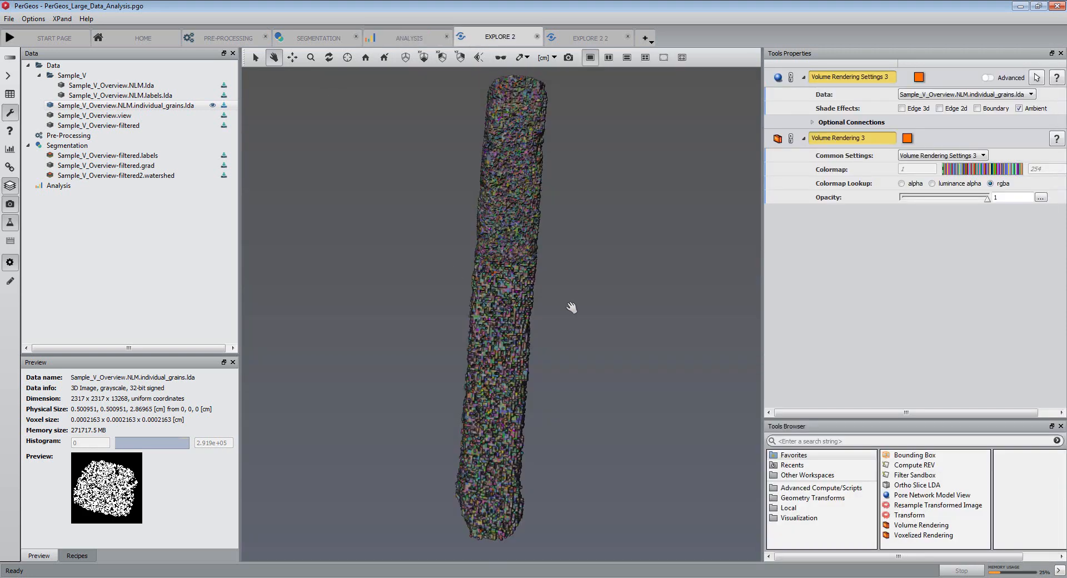
Add an Ortho Slice LDA through individual_grains, then return to the Analysis workspace
left_click_drag(572, 308, 609, 339)
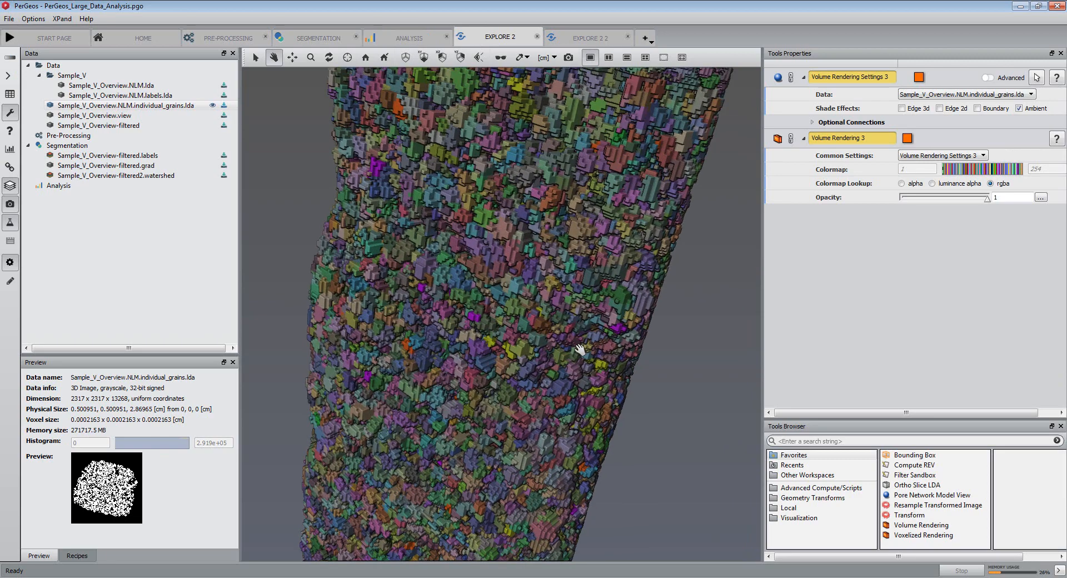
type("sl")
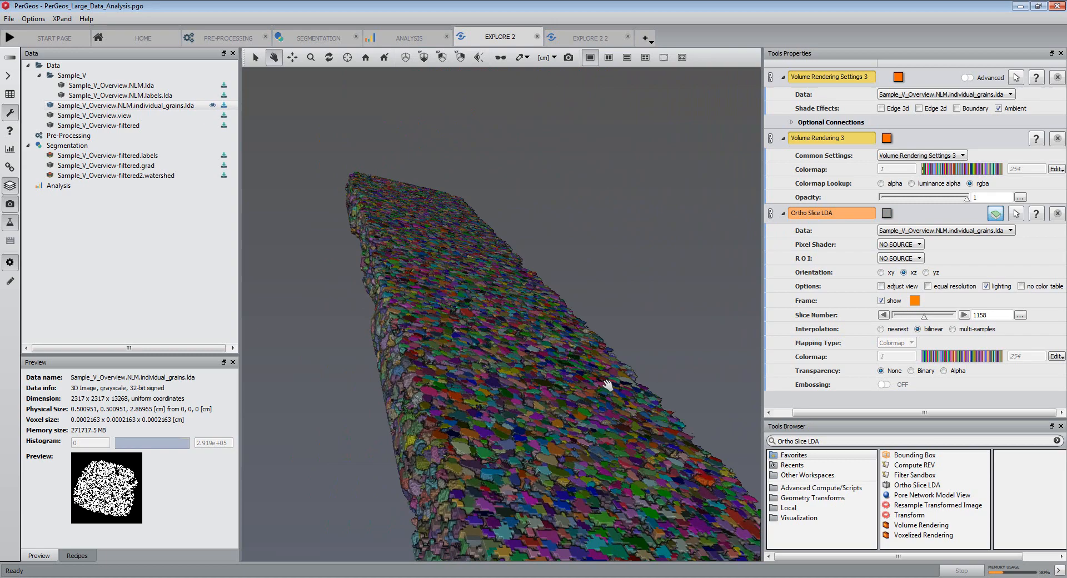
left_click(407, 38)
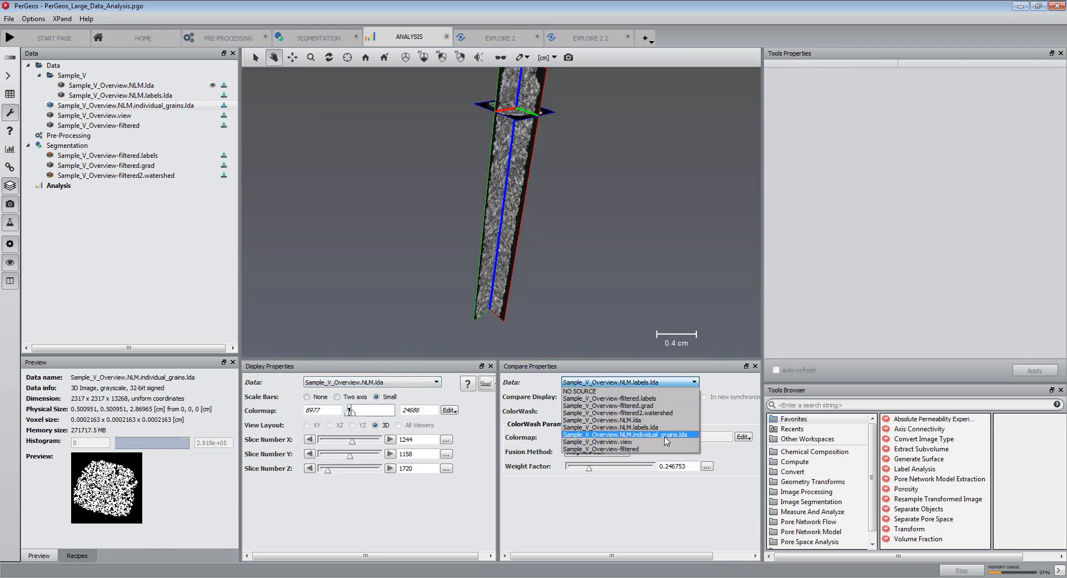
Switch the colour-wash data to Sample_V_Overview.NLM.individual_grains.lda over the grayscale core
left_click(625, 435)
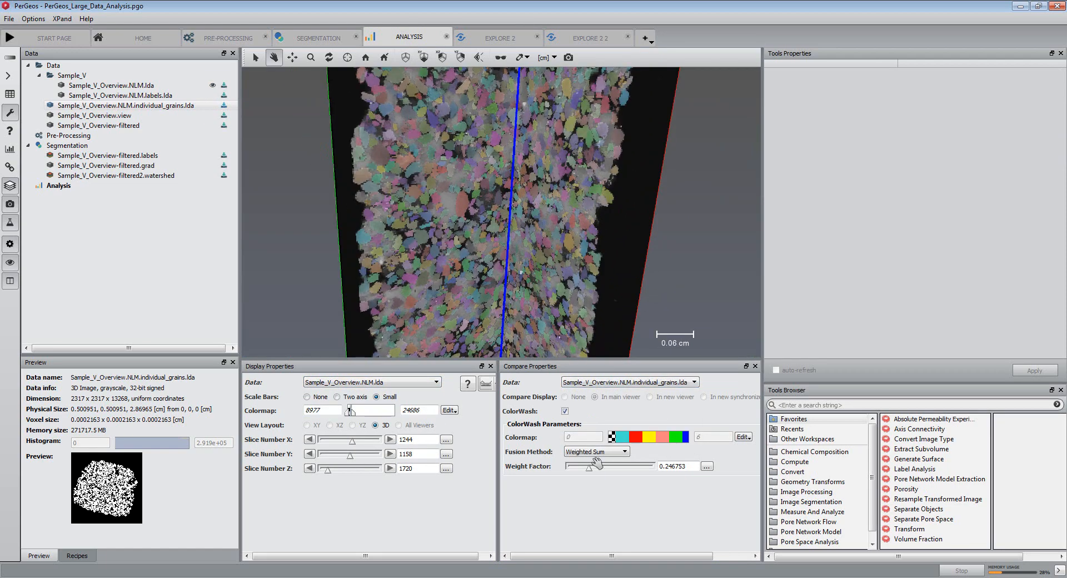